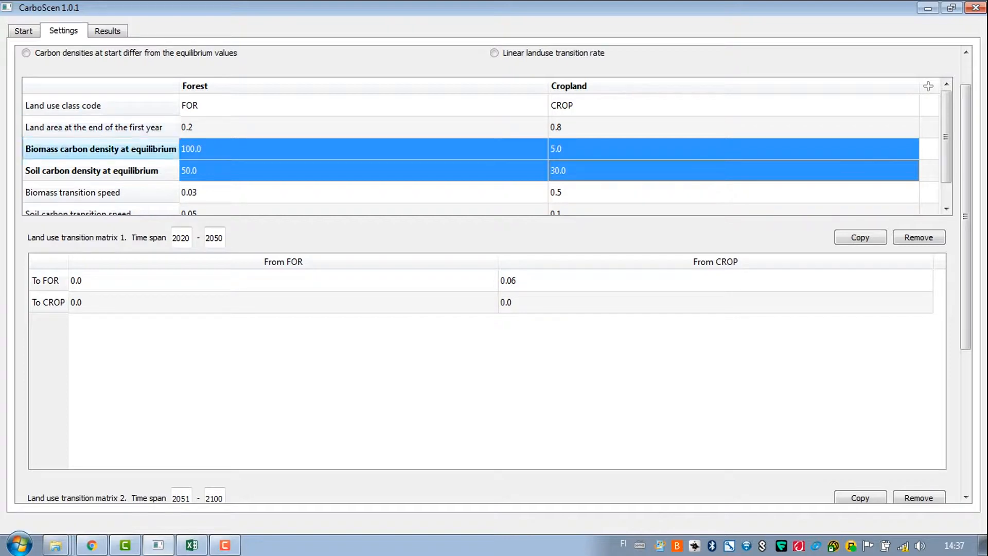
# - Return to the CarboScen welcome page from the Settings view
pyautogui.click(23, 30)
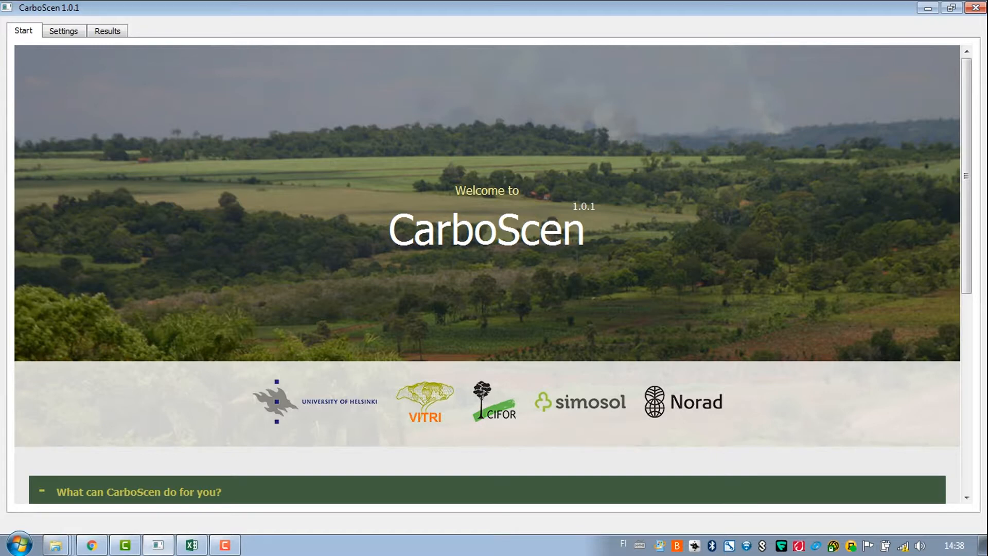
# - Bring up the CarboDensity.xlsx workbook on the PeruNorth sheet
pyautogui.click(63, 30)
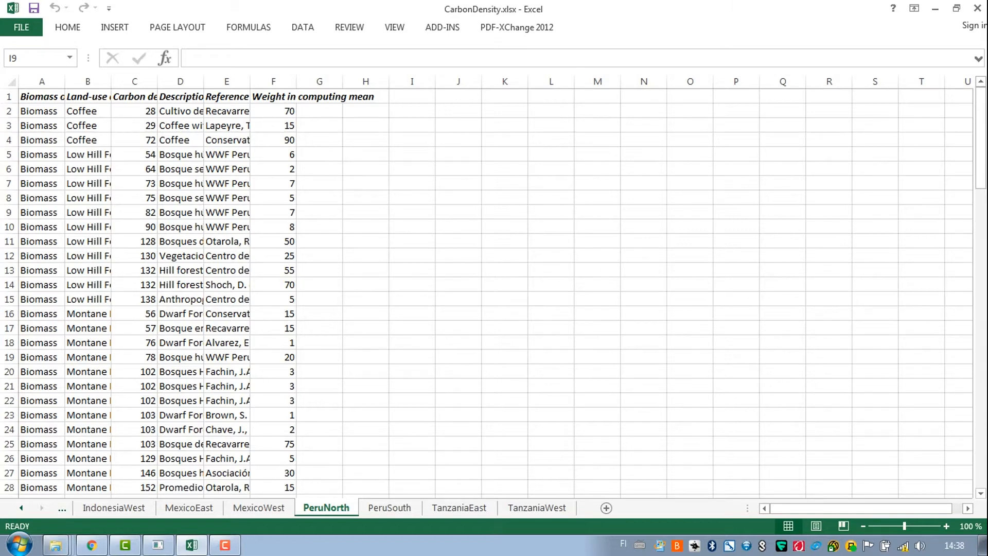
pyautogui.click(134, 97)
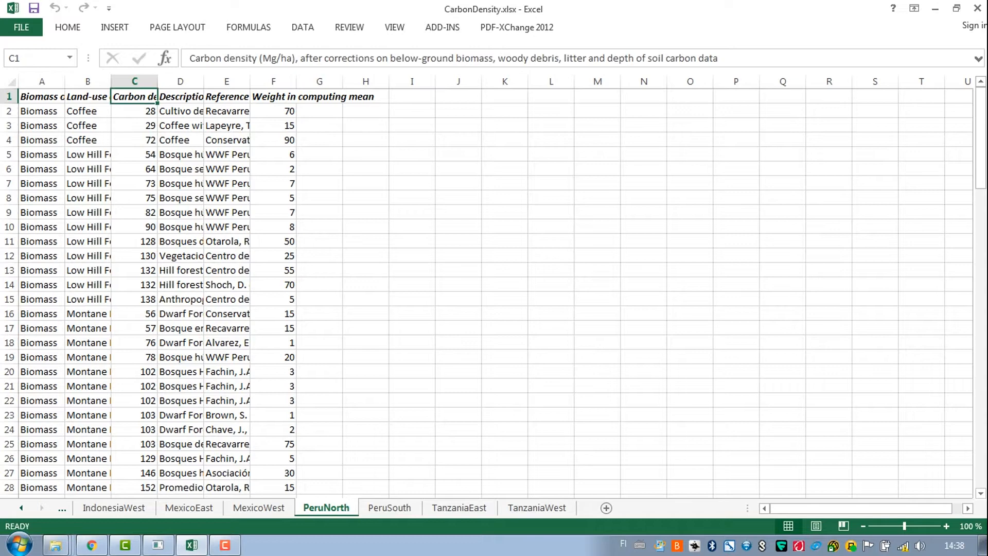
pyautogui.moveTo(134, 112); pyautogui.dragTo(134, 154)
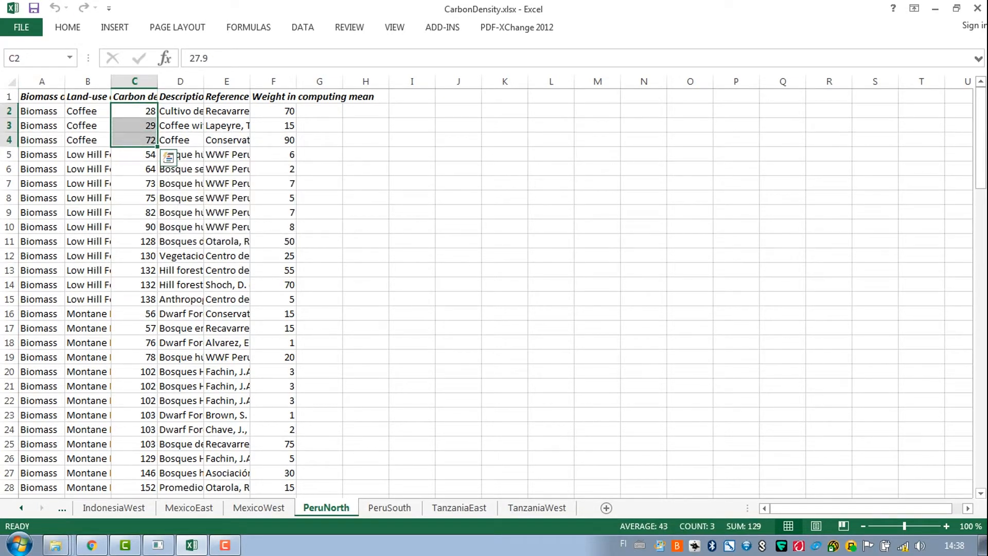
pyautogui.click(88, 111)
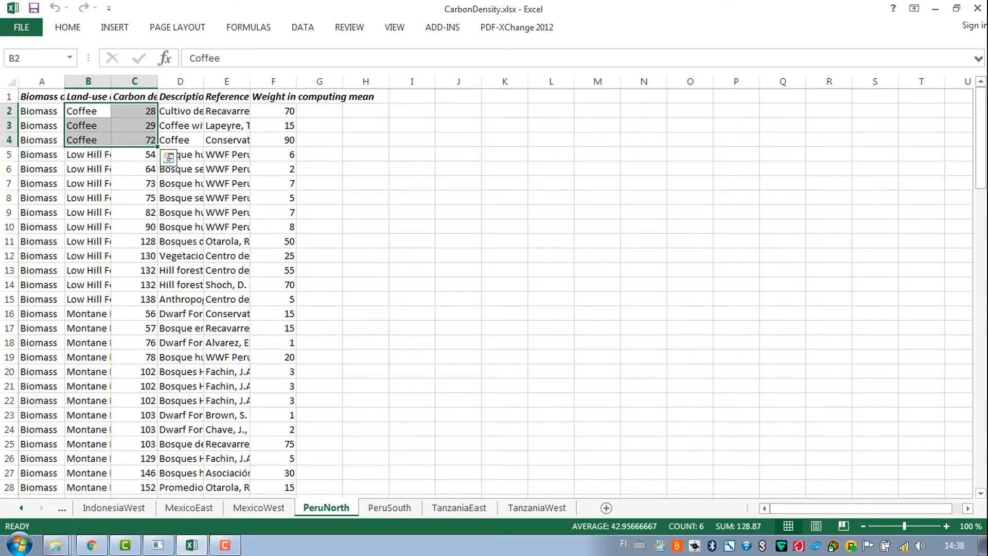
pyautogui.click(134, 111)
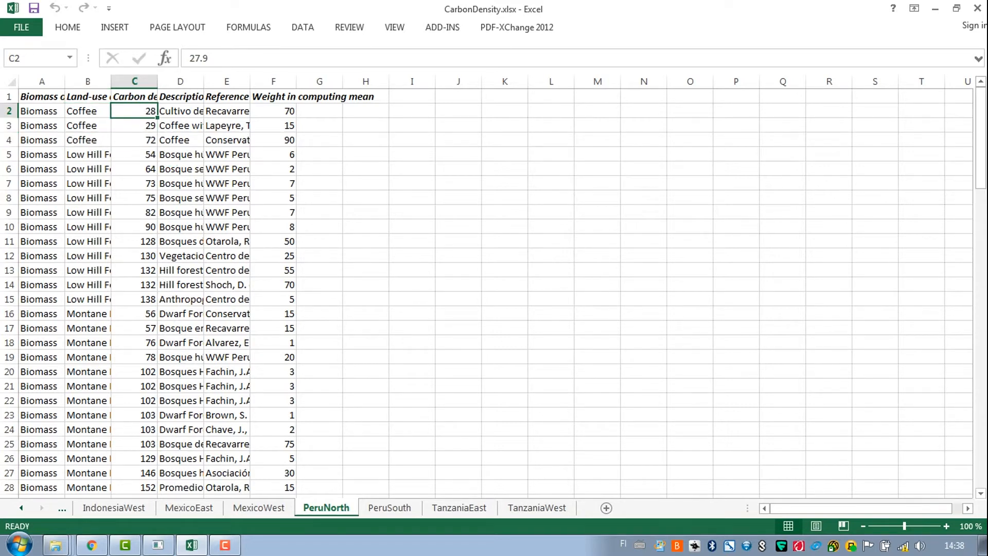
pyautogui.click(134, 139)
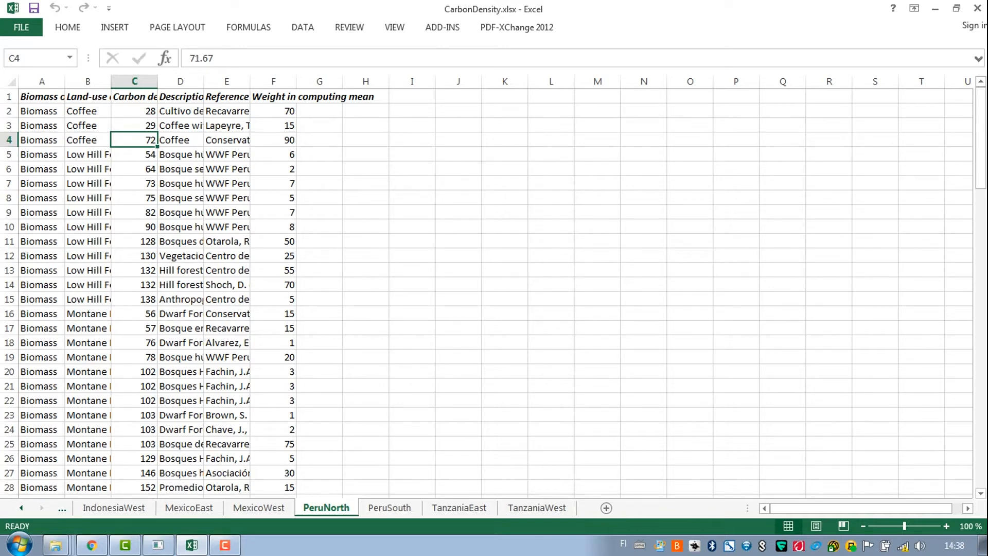
pyautogui.moveTo(133, 111); pyautogui.dragTo(134, 139)
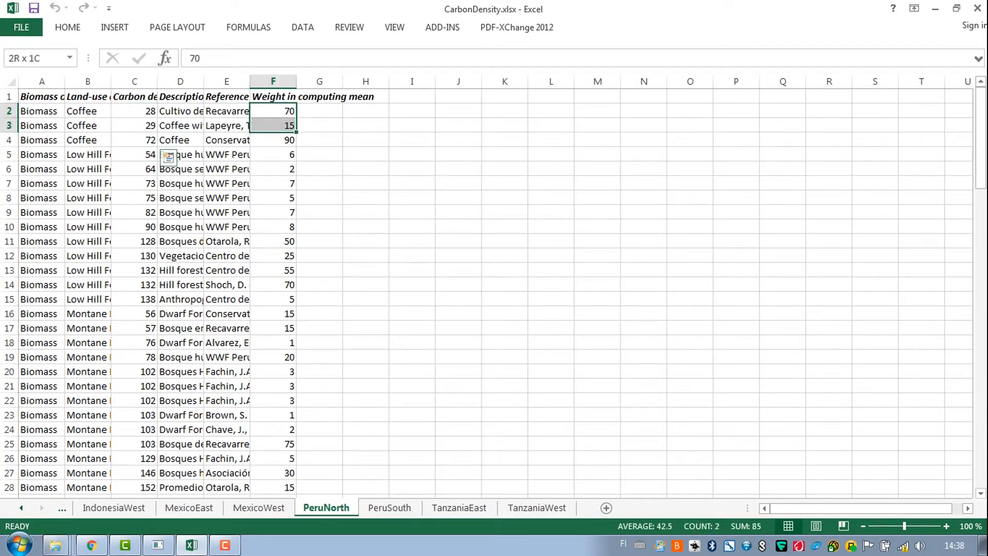
pyautogui.click(273, 140)
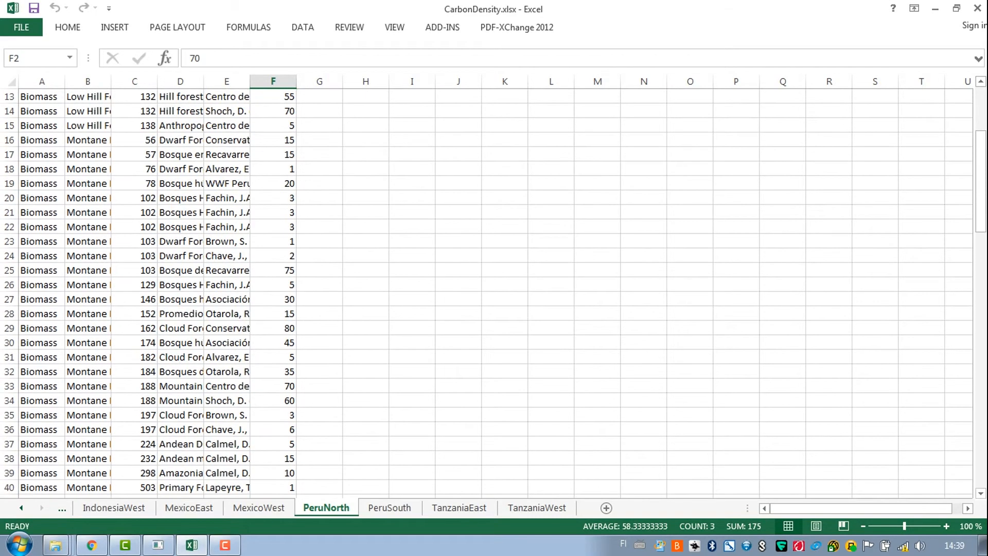
pyautogui.scroll(-3)
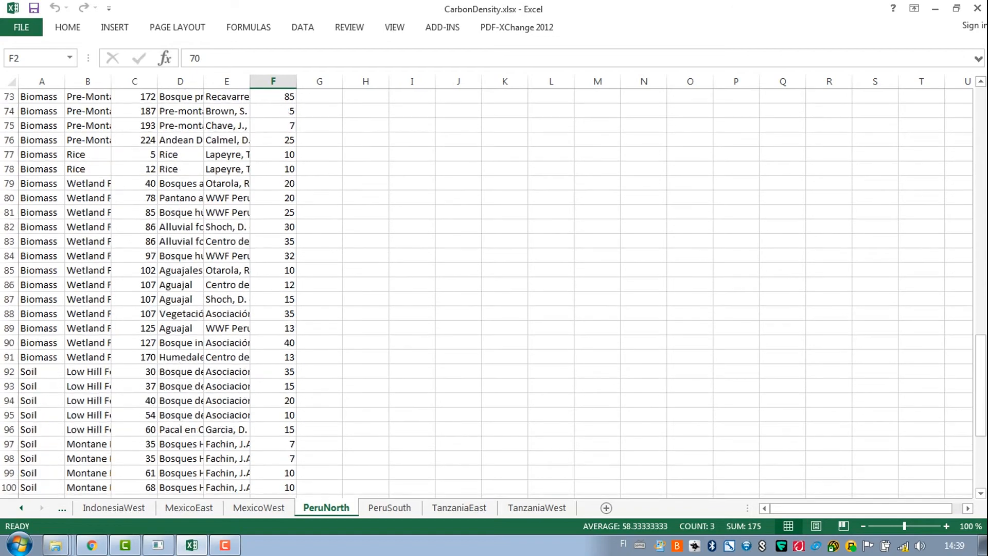
pyautogui.scroll(-3)
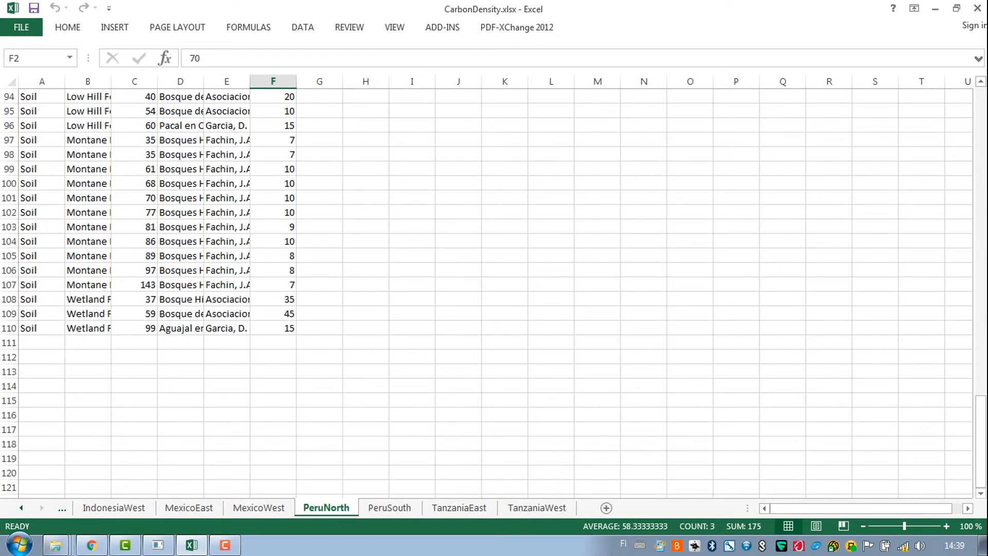
# - Review the Biomass and Soil entries in column A, including a Montane soil density, then close the workbook
pyautogui.moveTo(41, 313); pyautogui.dragTo(273, 327)
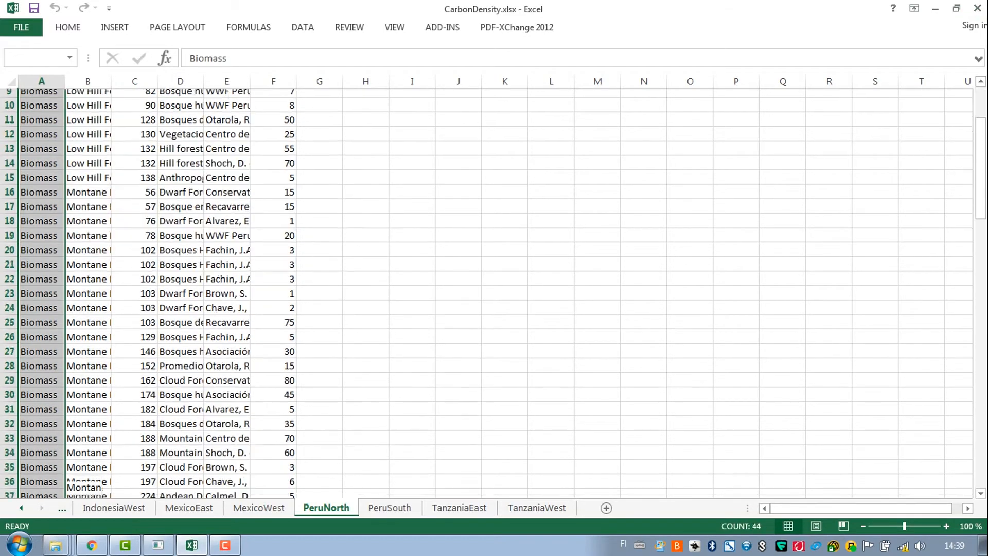
pyautogui.scroll(-3)
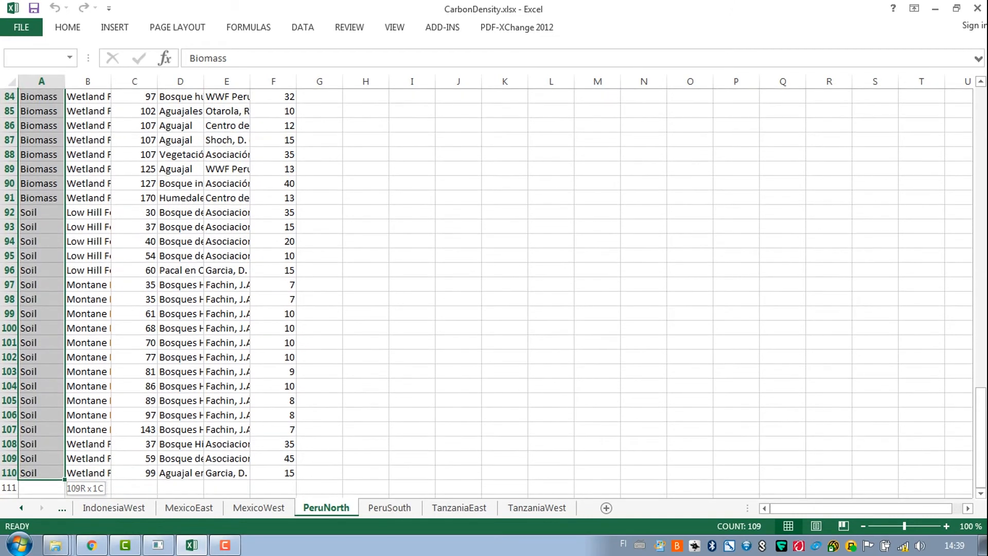
pyautogui.click(41, 212)
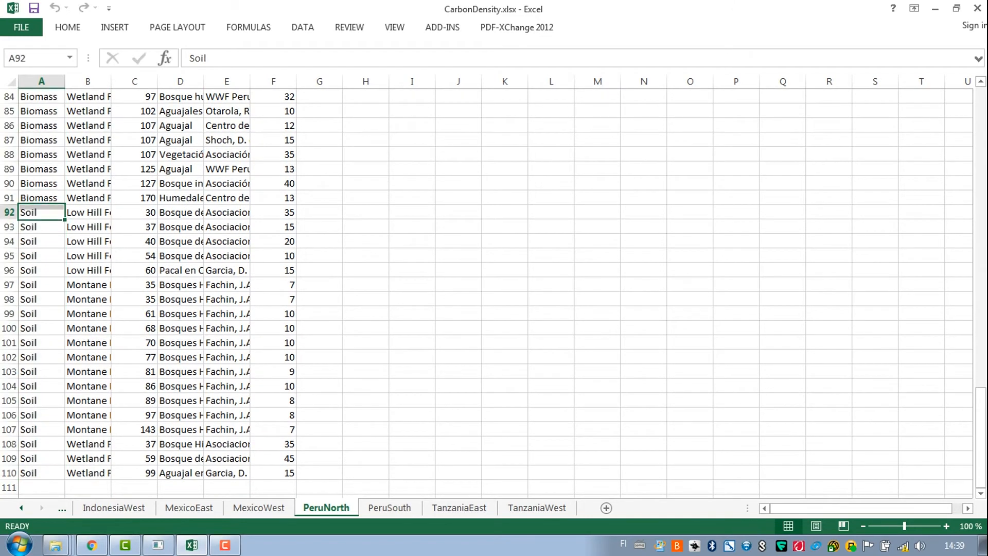
pyautogui.click(134, 358)
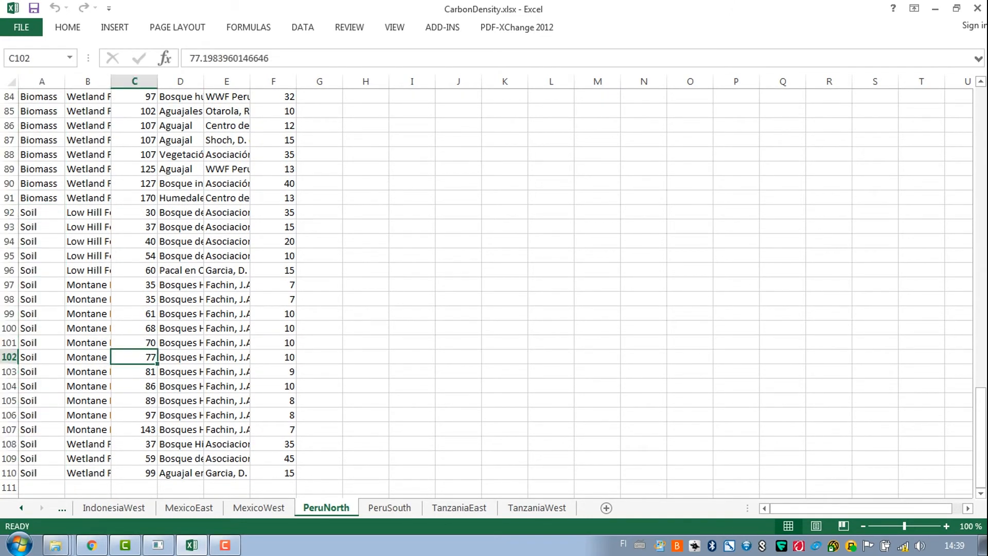
pyautogui.click(976, 8)
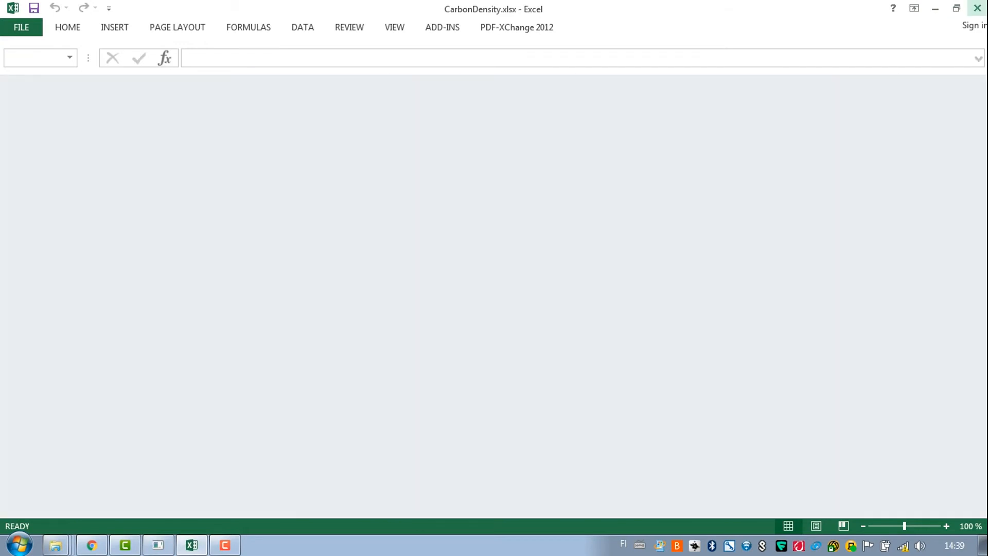